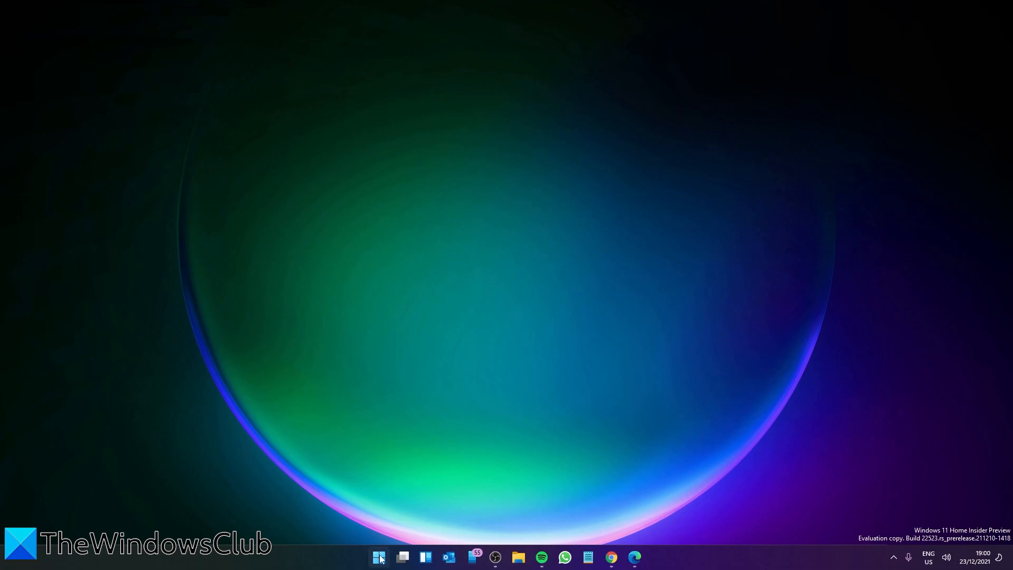
Open Settings, scroll the System Recovery page, and choose Reset this PC
click(644, 558)
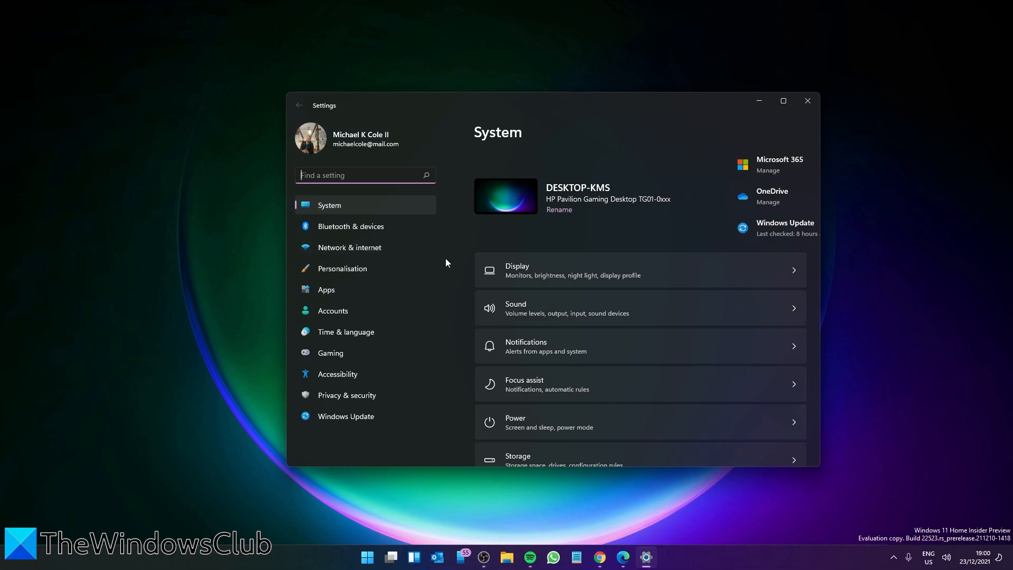
scroll(down, 3)
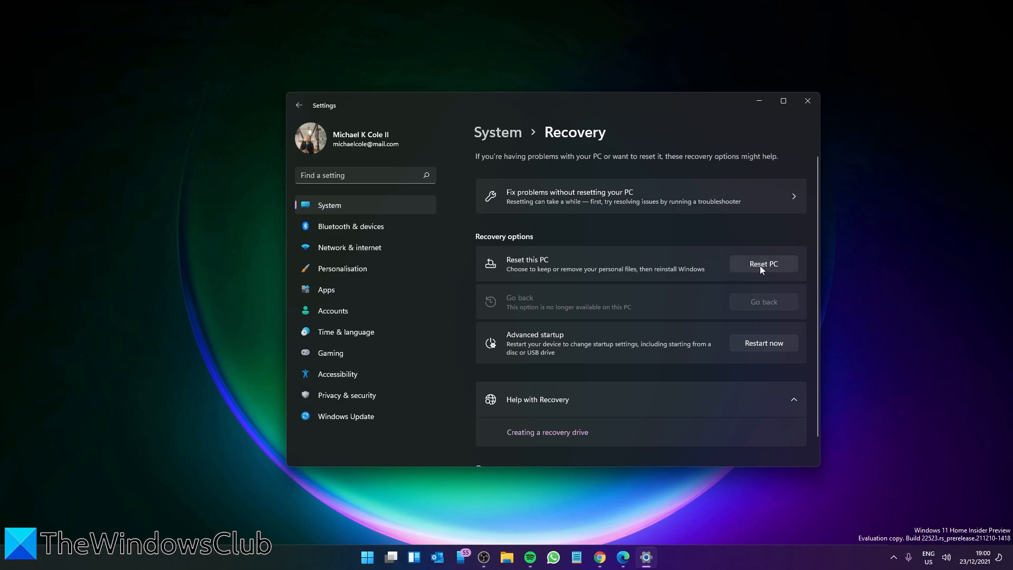
click(763, 264)
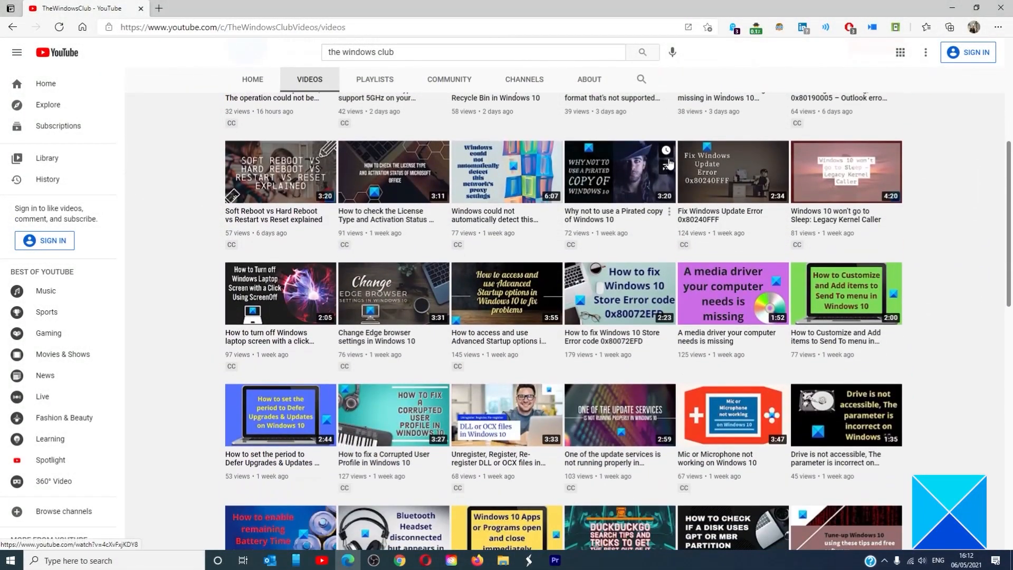
scroll(down, 3)
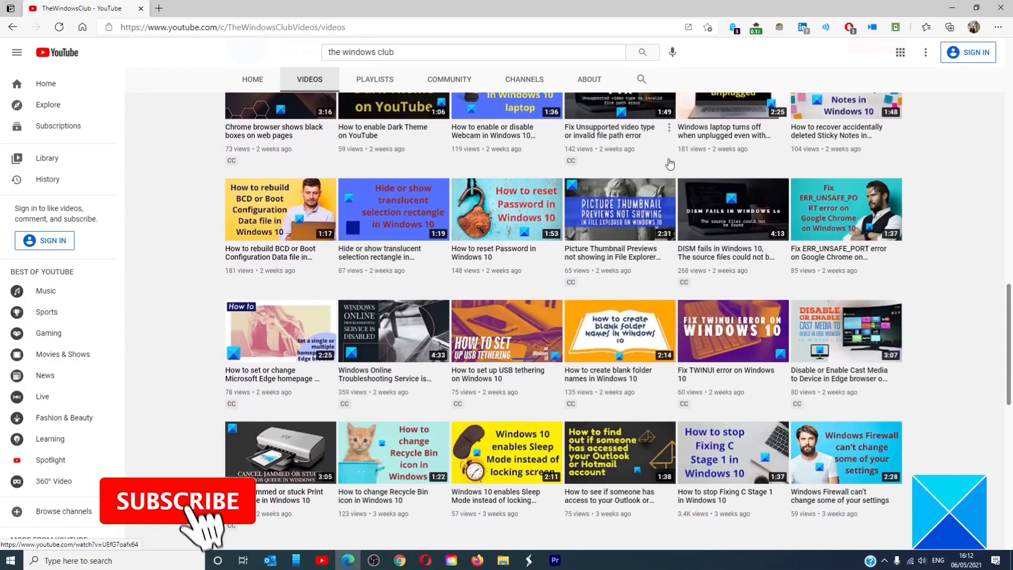